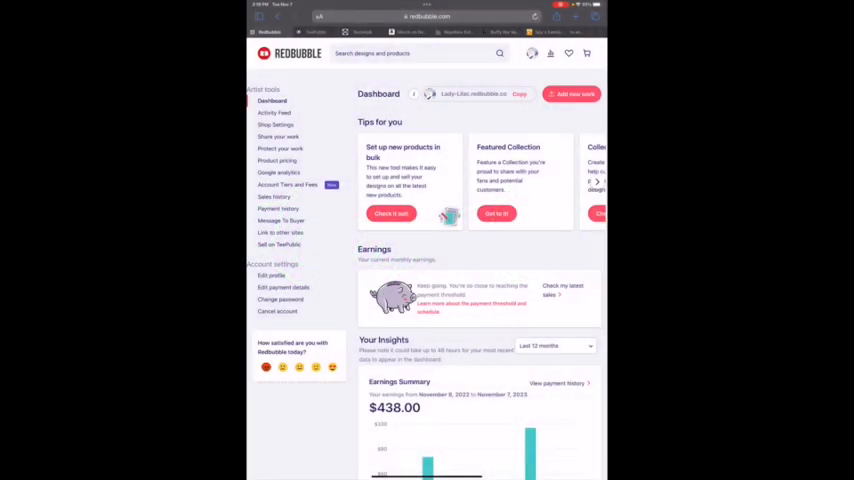
# Show the stats summary: 493 followers, 5.9k favorites received, 417 products sold.
pyautogui.click(531, 53)
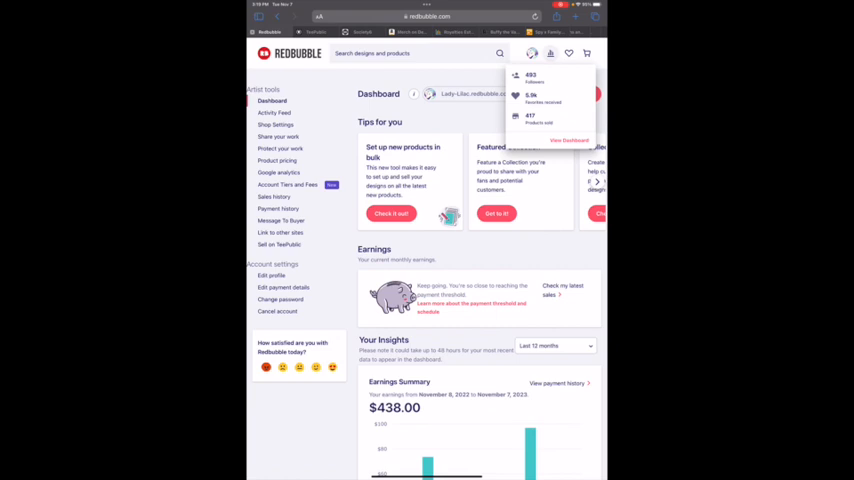
# Scroll past Earnings Summary to Audience Traffic Sources showing 4,213 unique visitors.
pyautogui.scroll(-3)
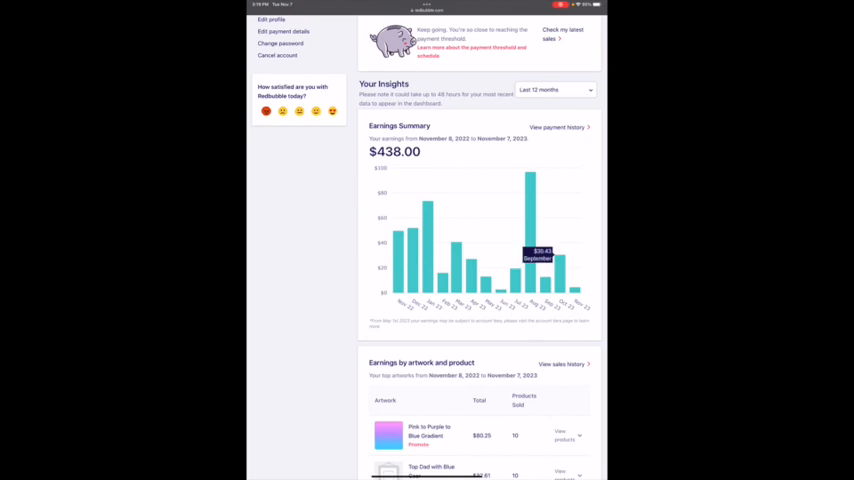
pyautogui.scroll(-3)
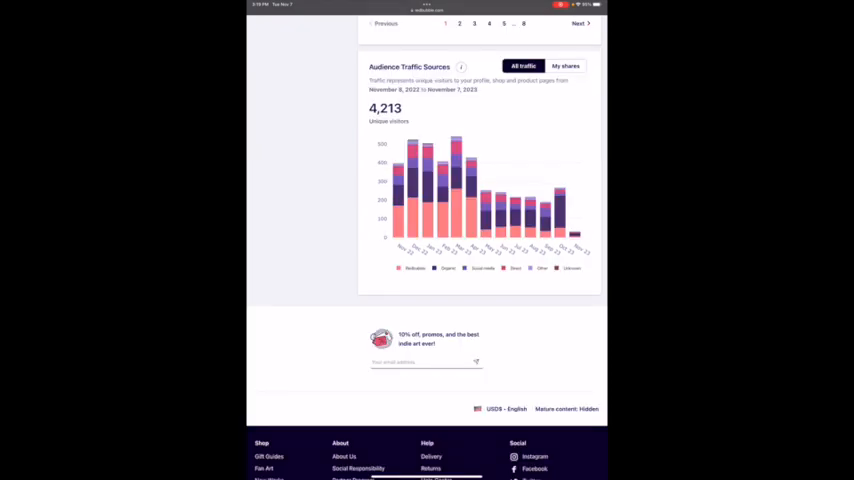